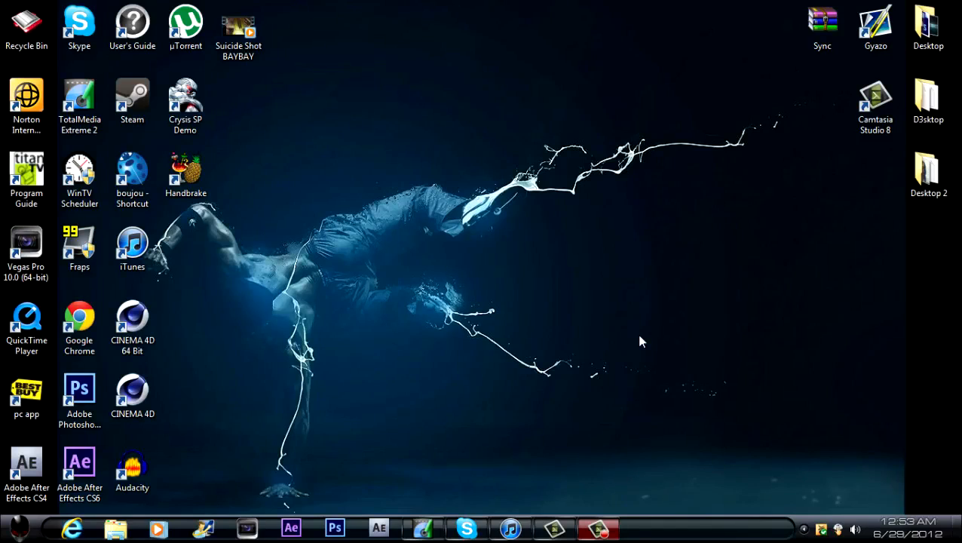
mouse_move(640, 346)
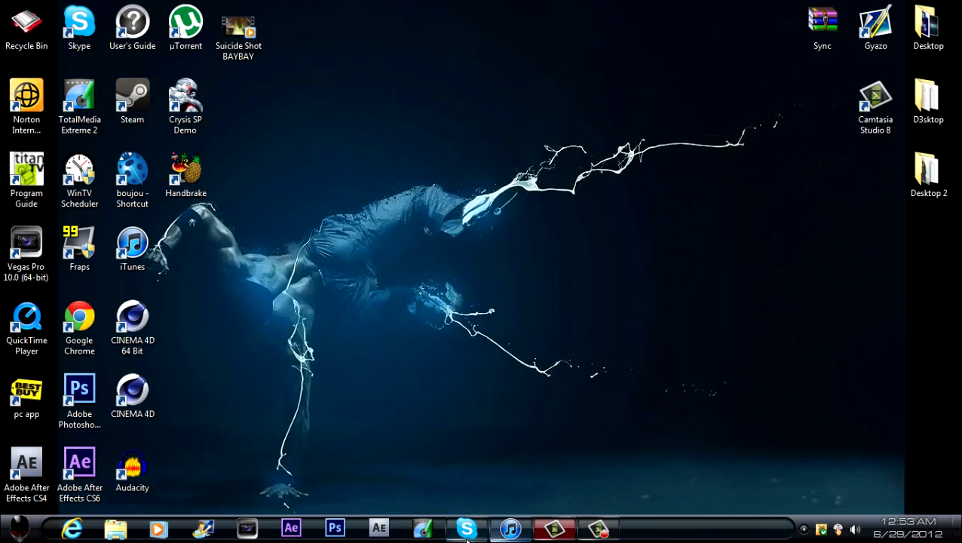
Step: Launch Vegas Pro and load the Suicide Shot BAYBAY clip onto the timeline
click(509, 528)
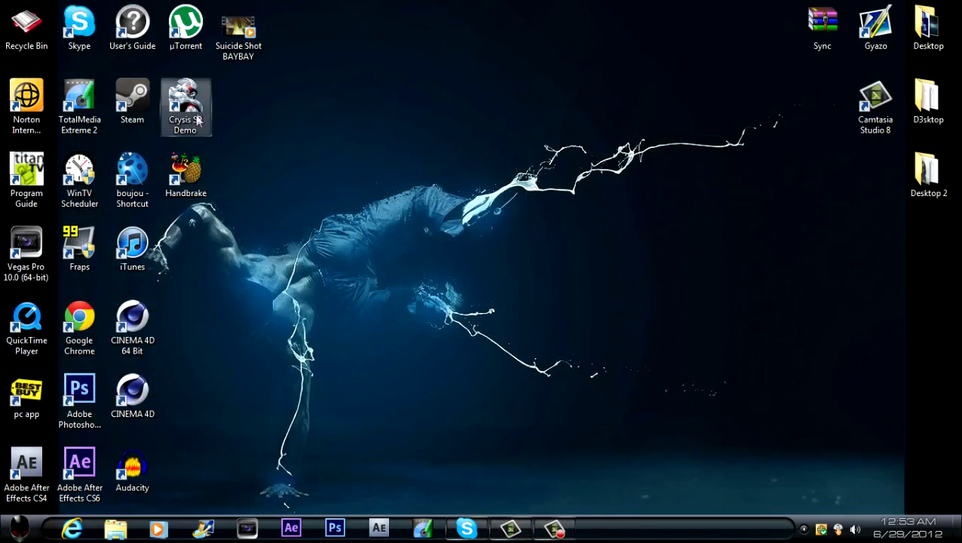
double_click(27, 248)
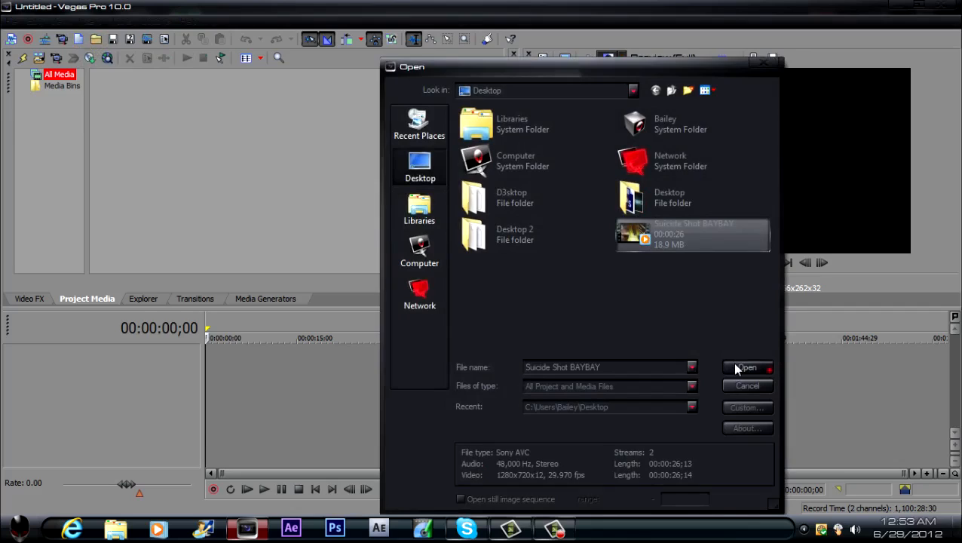
click(747, 367)
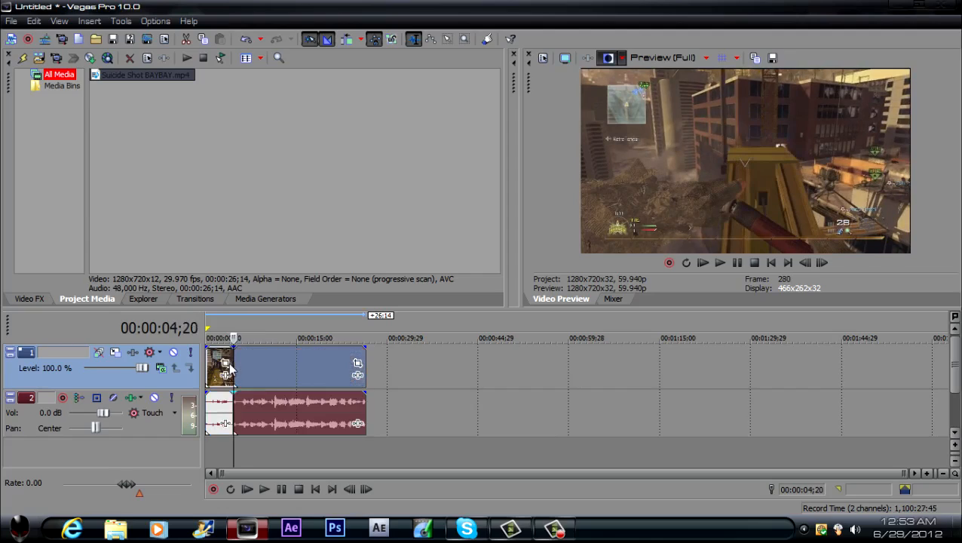
Step: Shift the gameplay clip about five seconds later, shorten its end and check its Properties
right_click(269, 367)
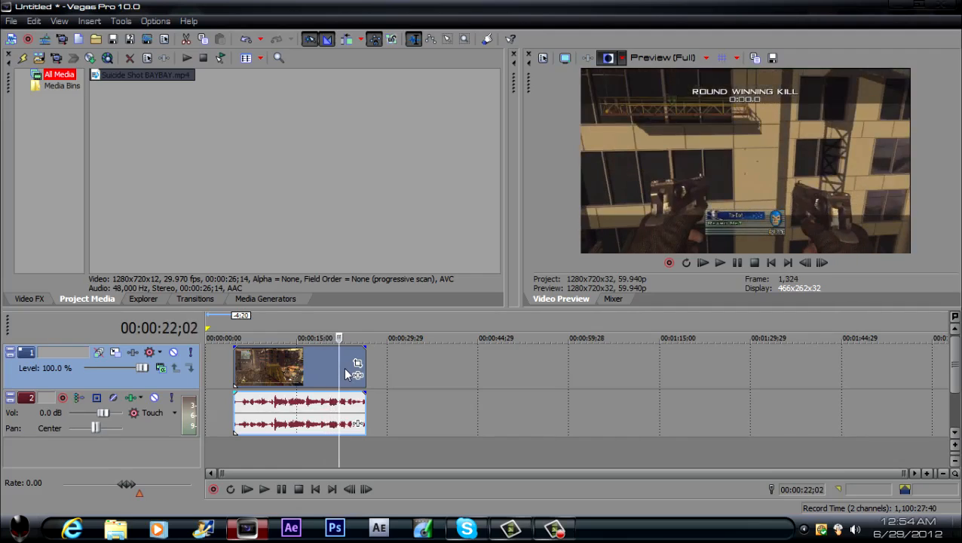
right_click(270, 366)
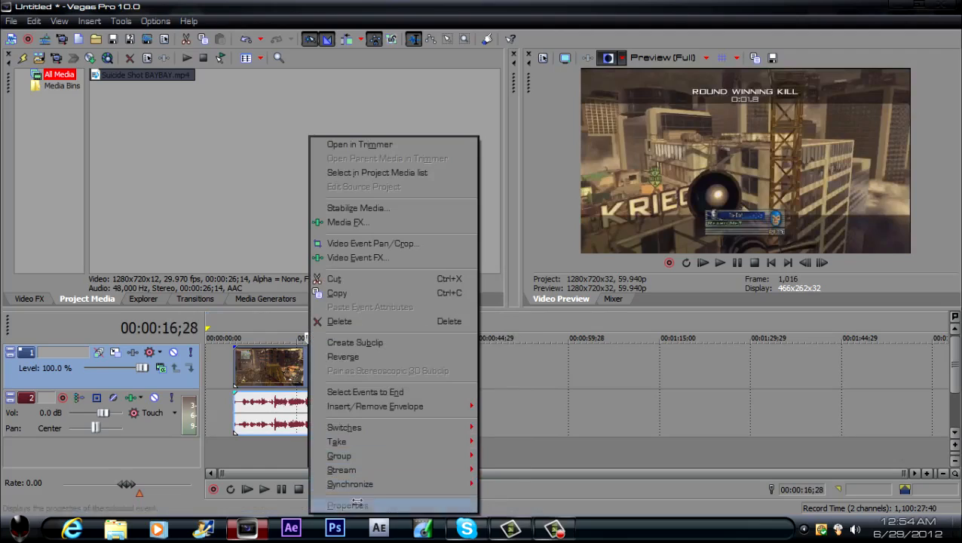
click(347, 505)
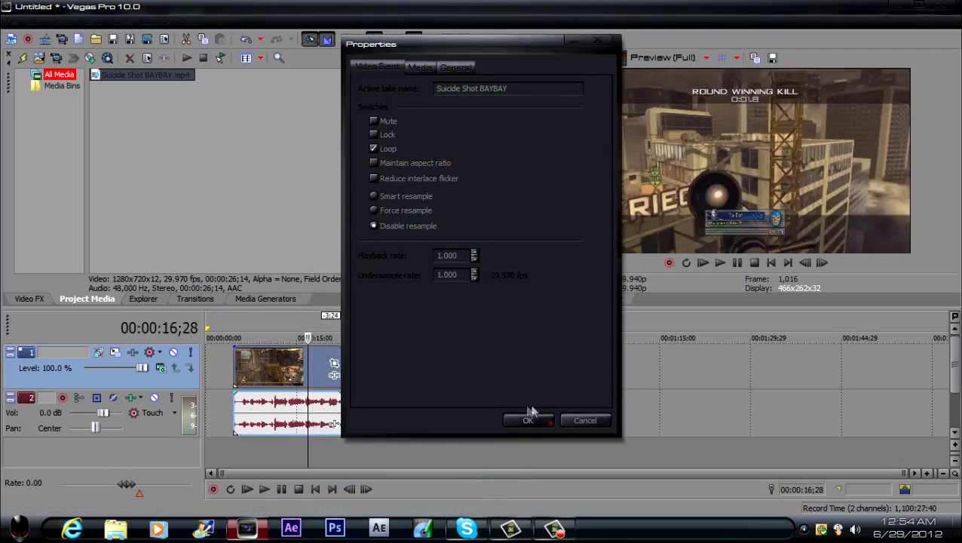
click(527, 420)
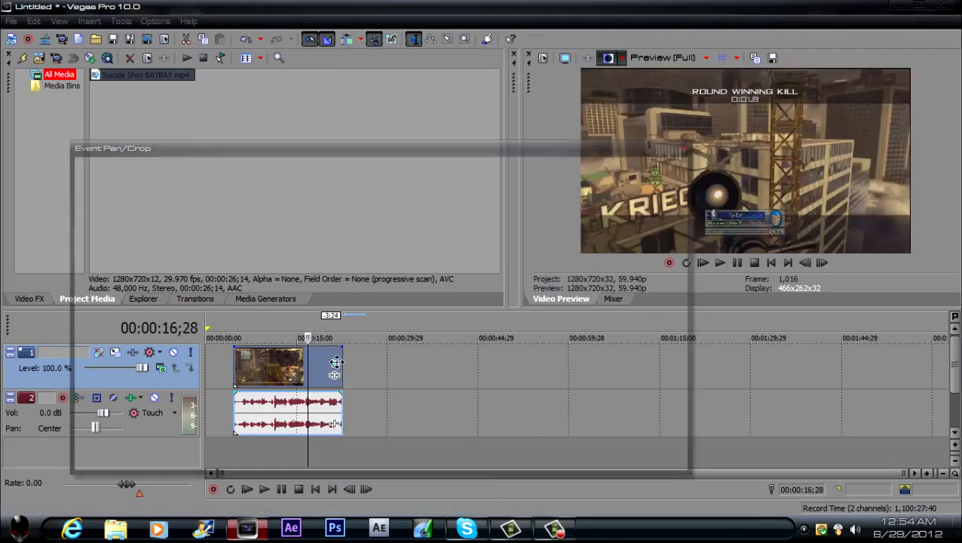
click(334, 364)
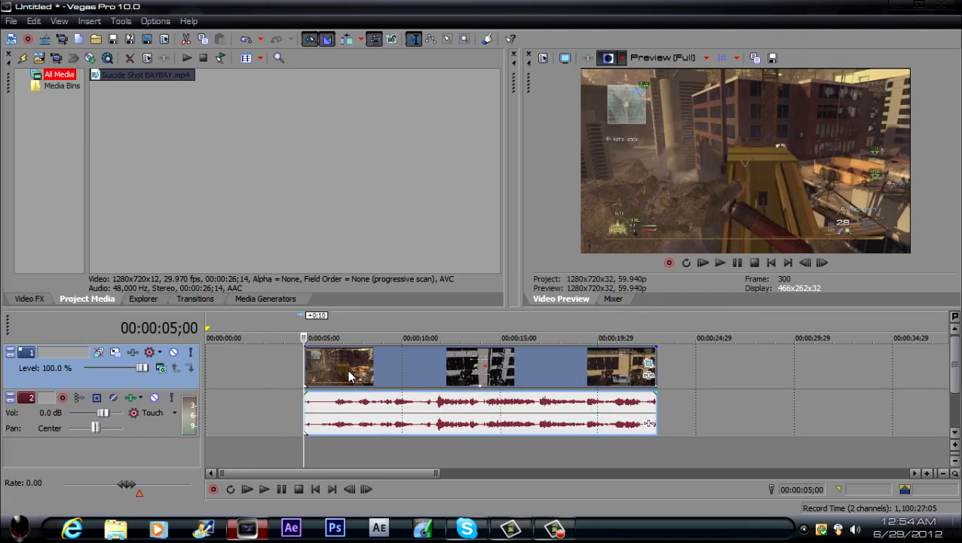
mouse_move(328, 377)
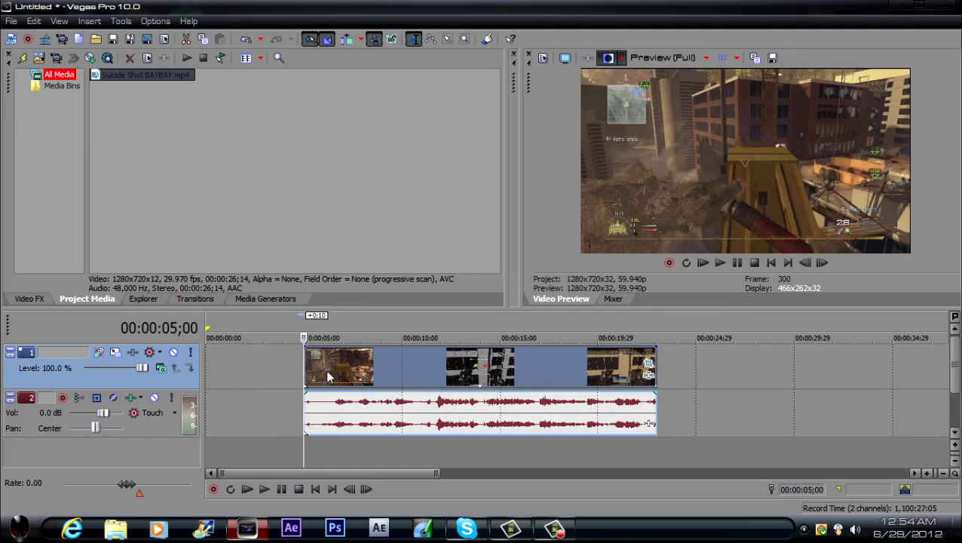
mouse_move(772, 58)
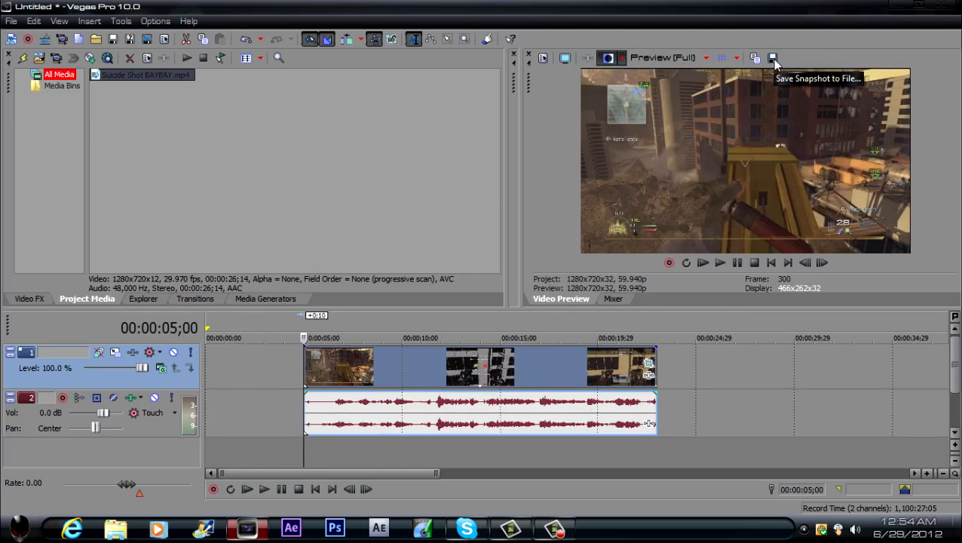
Step: Save the clip's first preview frame to the Desktop as Image1.jpg
click(773, 58)
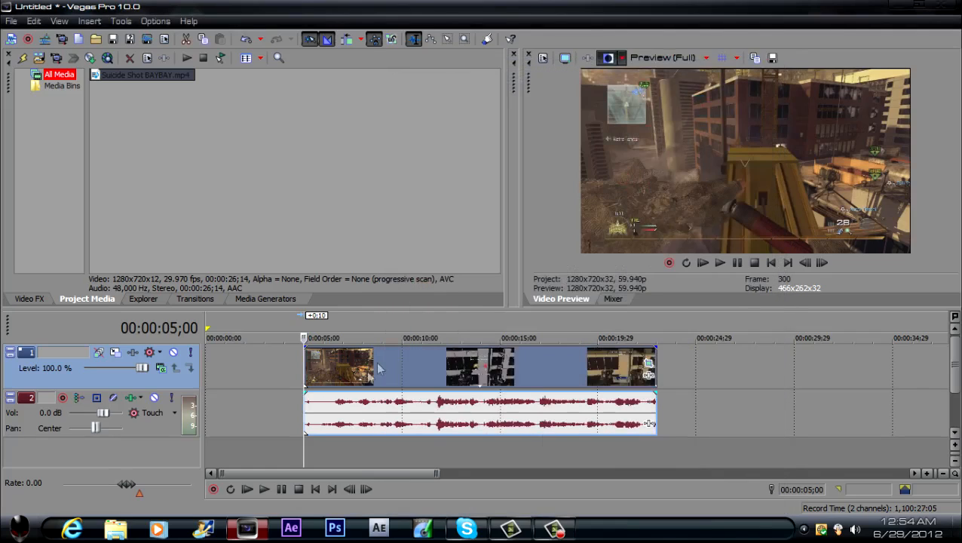
click(667, 262)
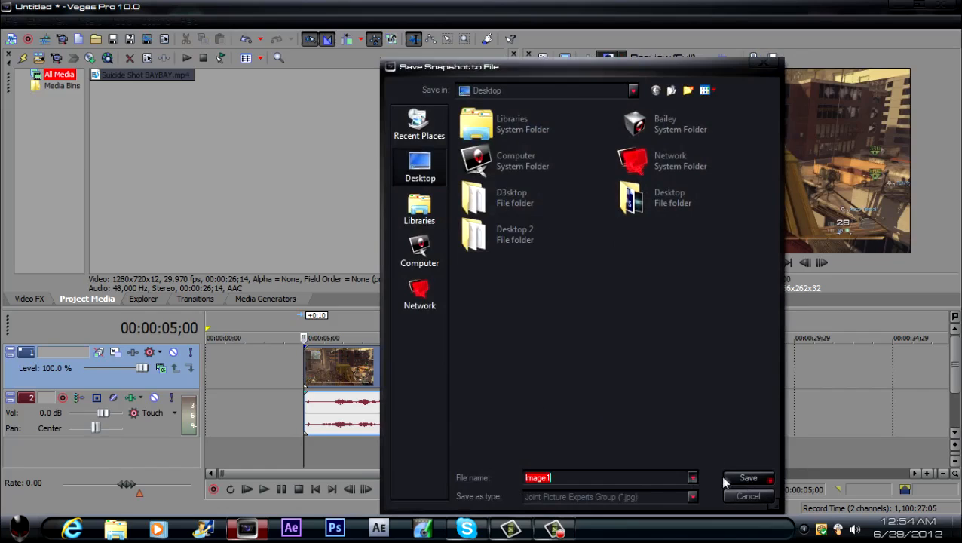
click(748, 478)
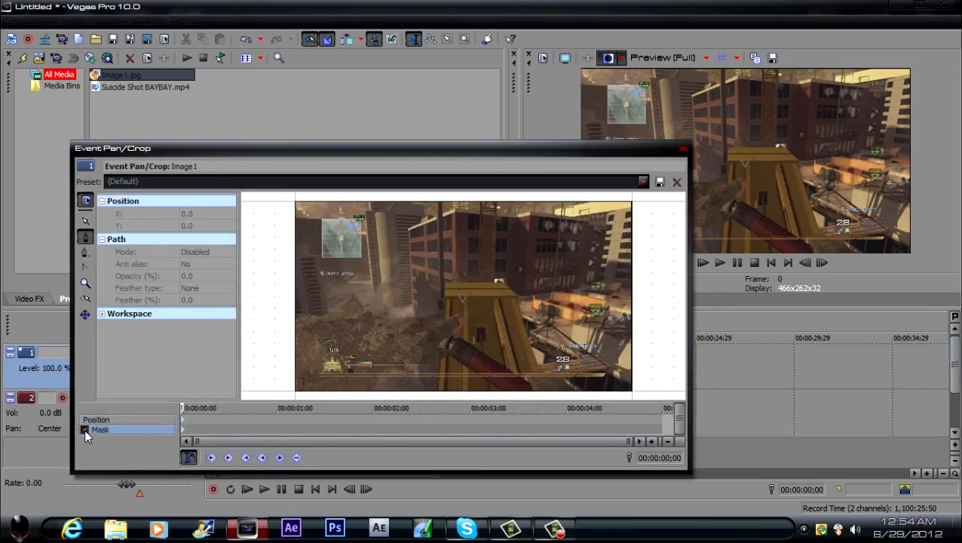
mouse_move(85, 237)
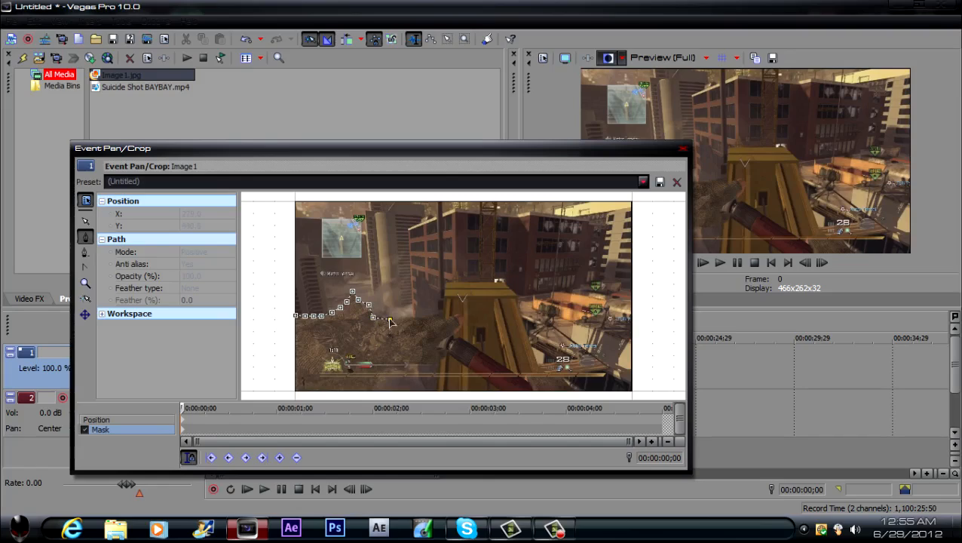
Step: Trace mask anchor points along the rubble edge, down the weapon and across the frame bottom
drag(377, 317, 443, 320)
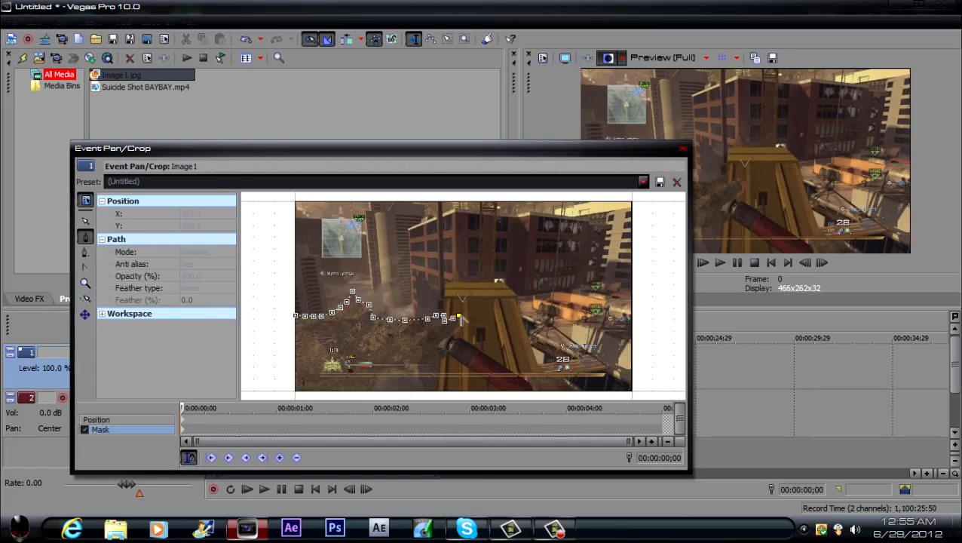
drag(457, 318, 461, 334)
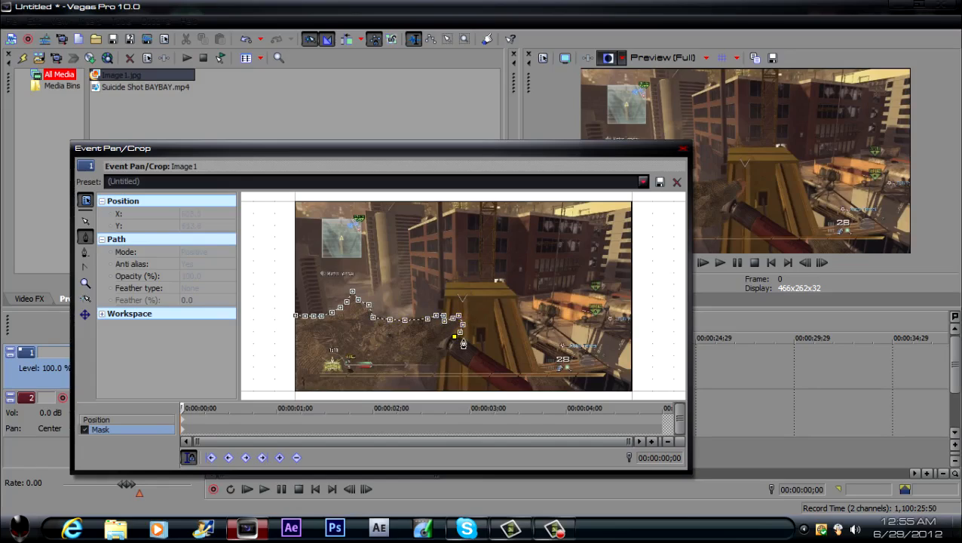
drag(462, 336, 501, 372)
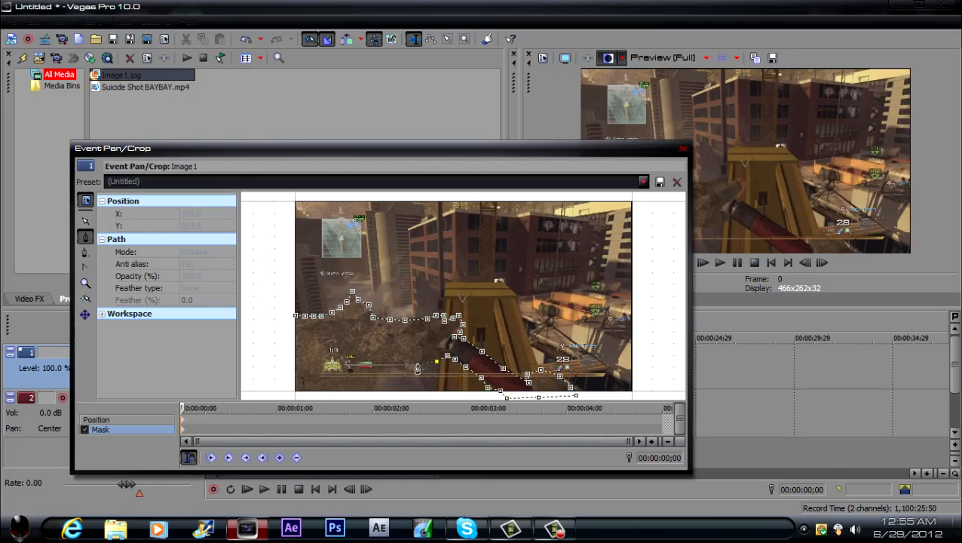
drag(417, 370, 372, 385)
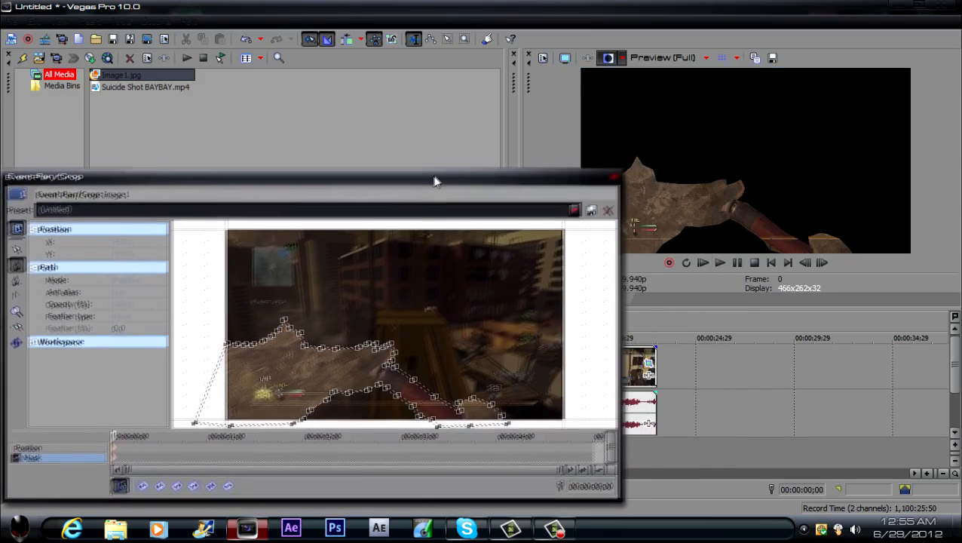
Step: Move the Event Pan/Crop window aside and close it with the mask finished
drag(433, 176, 430, 160)
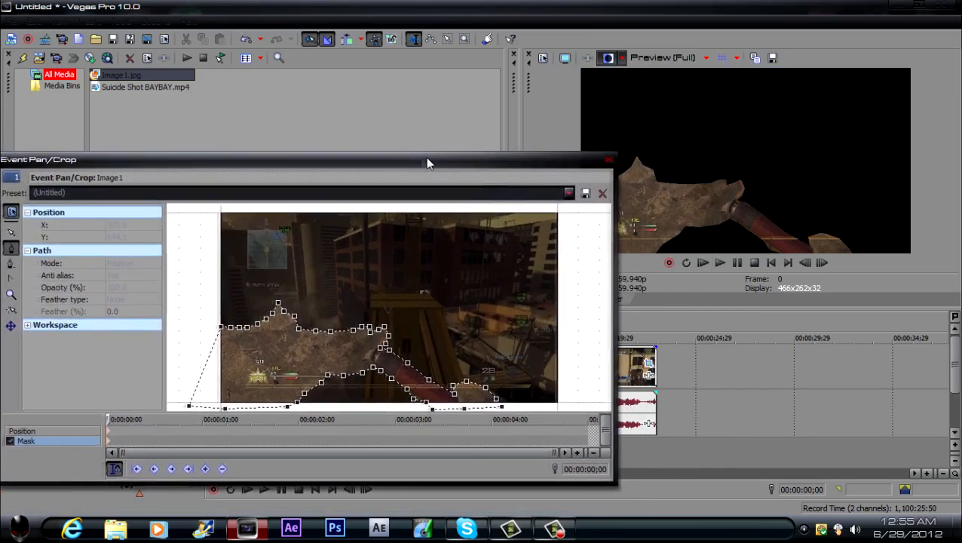
drag(426, 159, 467, 152)
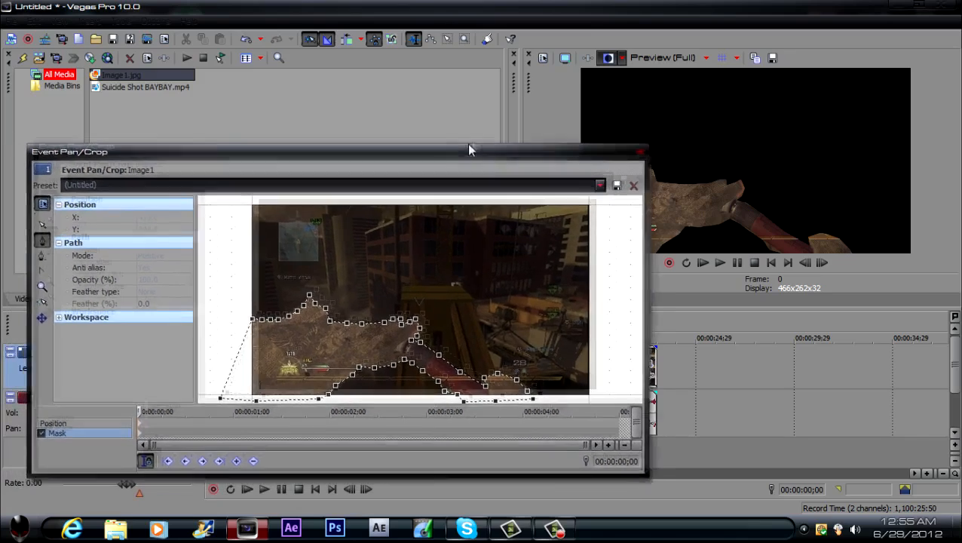
drag(467, 150, 467, 143)
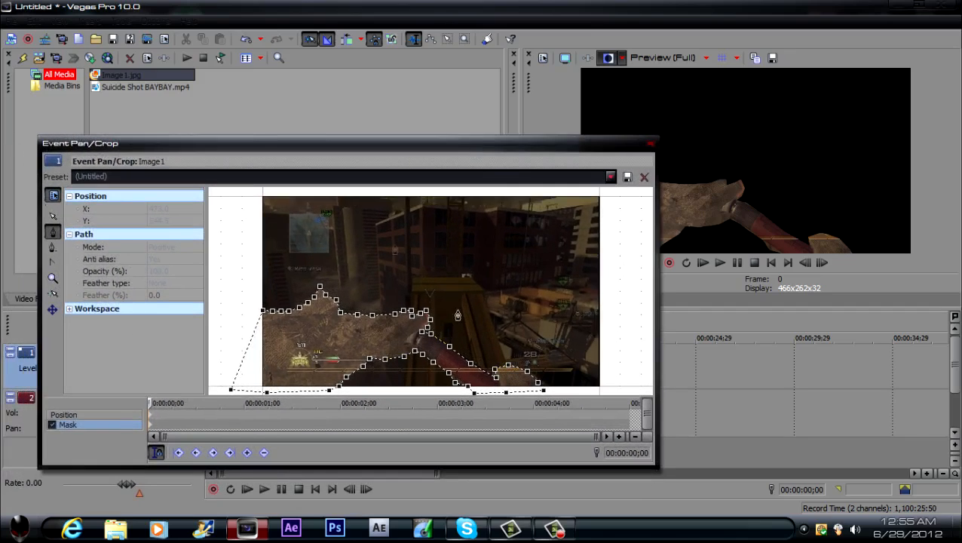
click(644, 176)
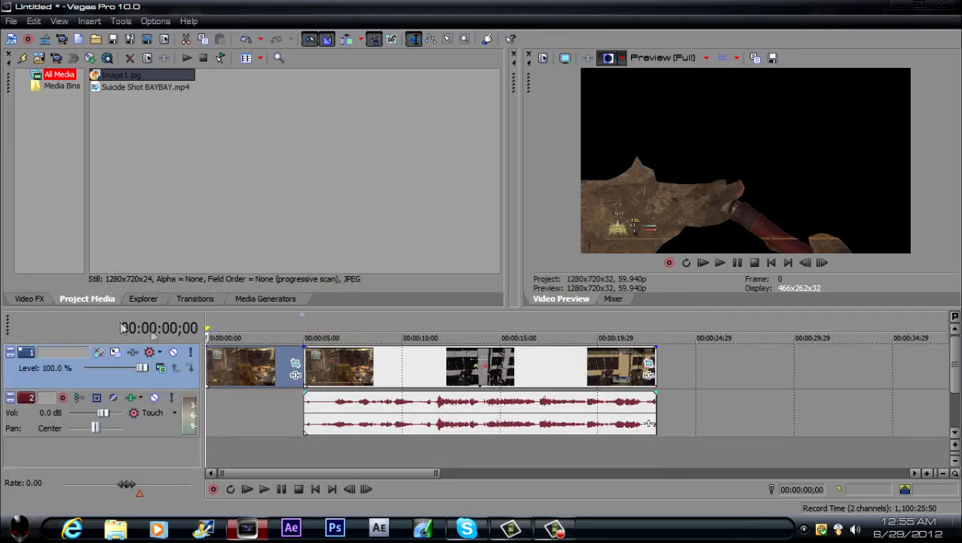
Step: Insert a new video track to hold the masked Image1 still above the gameplay
right_click(241, 365)
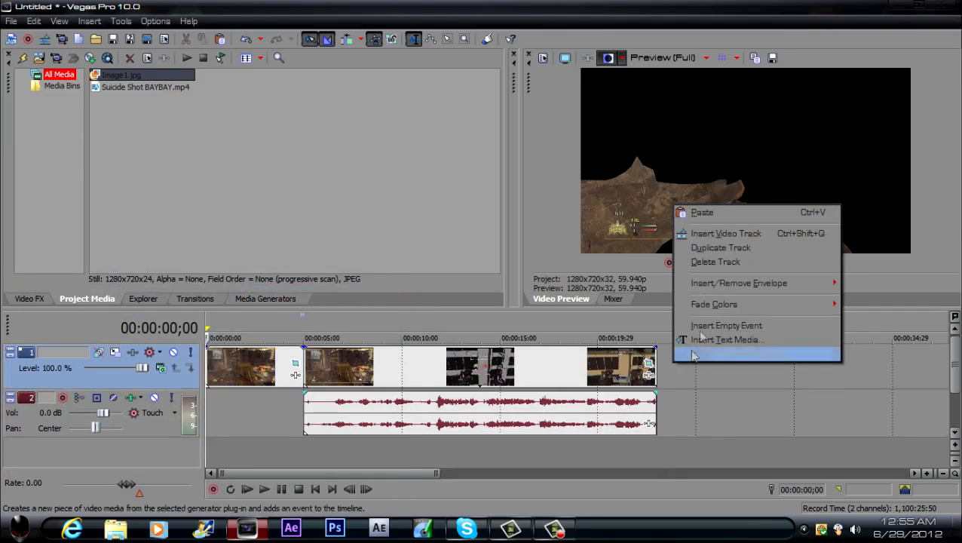
mouse_move(725, 233)
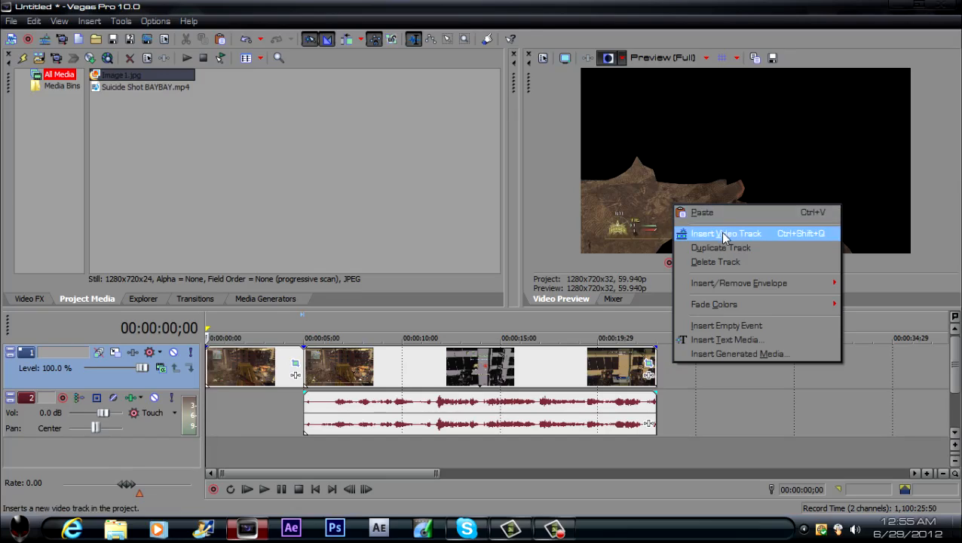
click(725, 233)
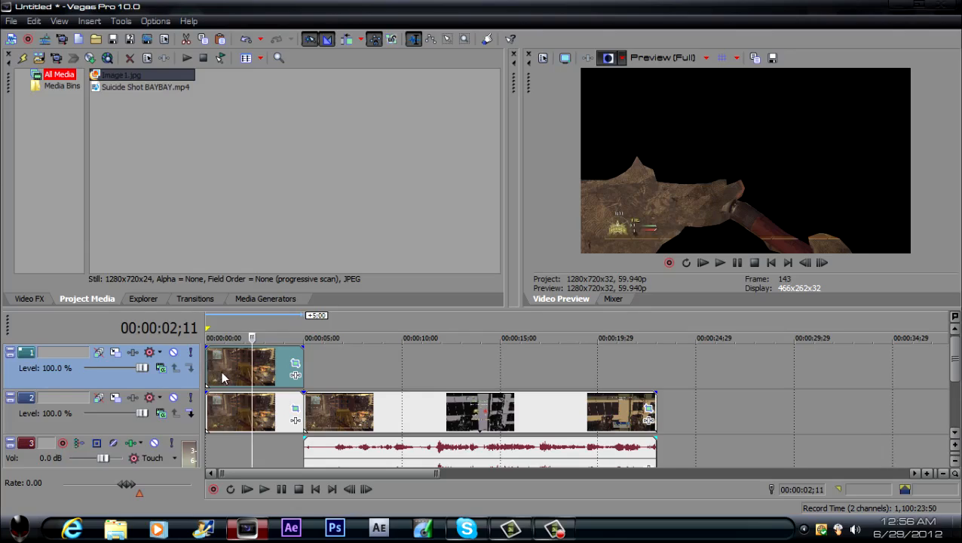
mouse_move(238, 438)
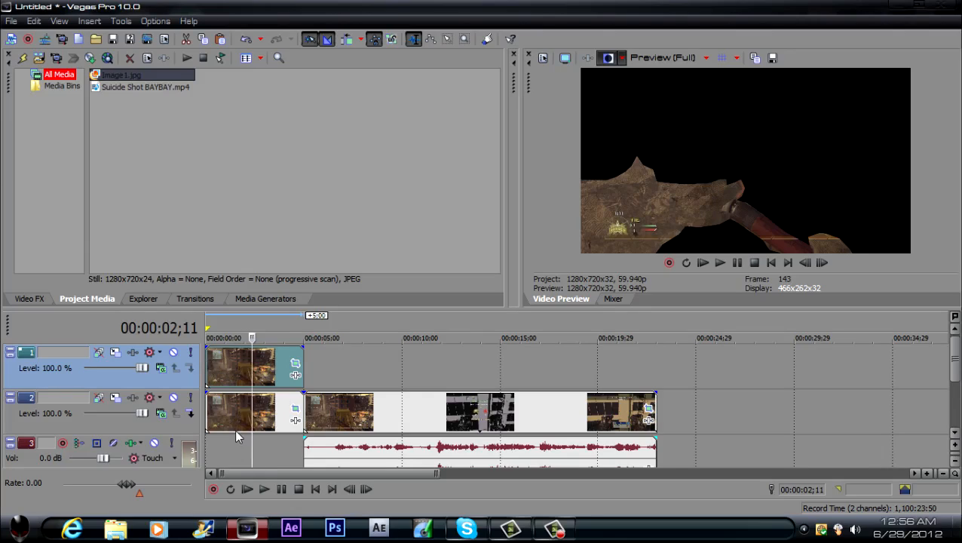
mouse_move(244, 381)
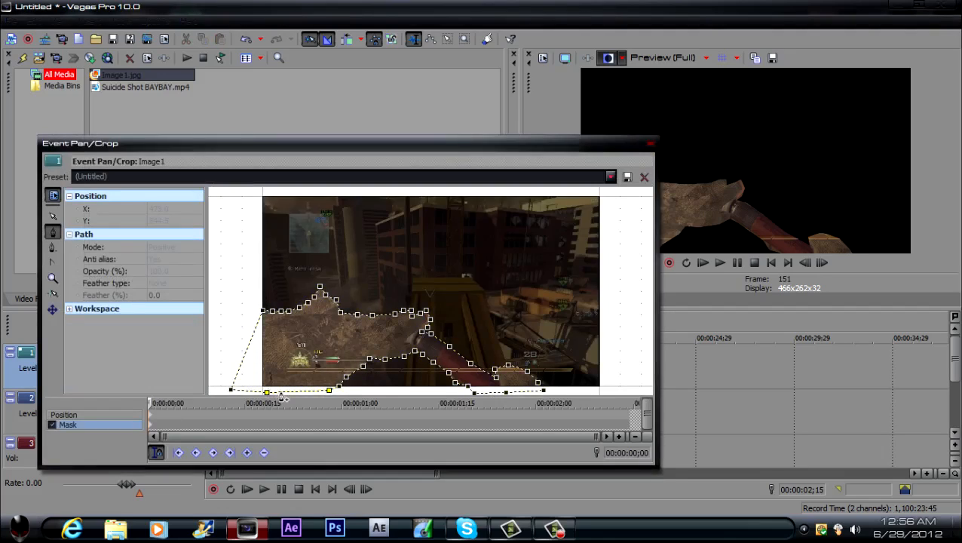
Step: Set the Image1 mask Path Mode to Negative and close Event Pan/Crop
click(173, 247)
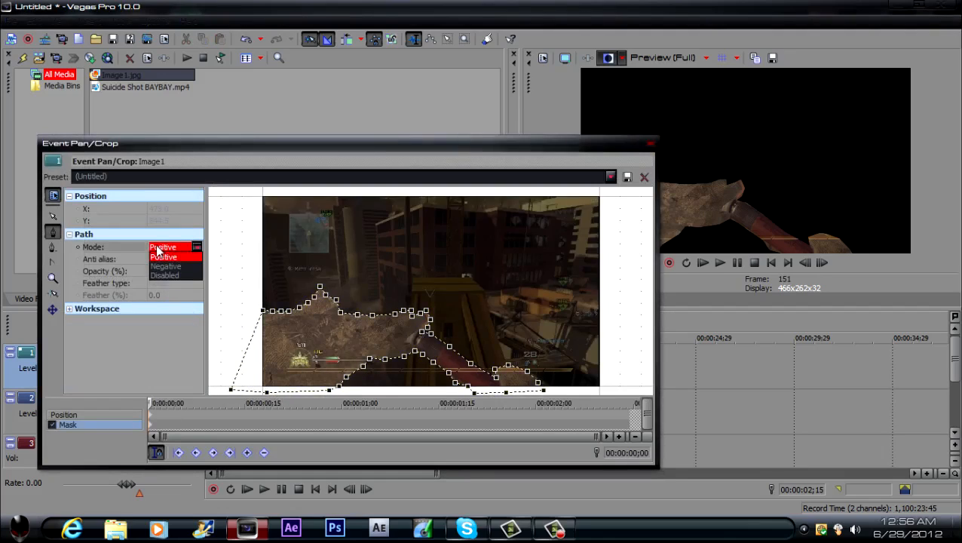
click(165, 267)
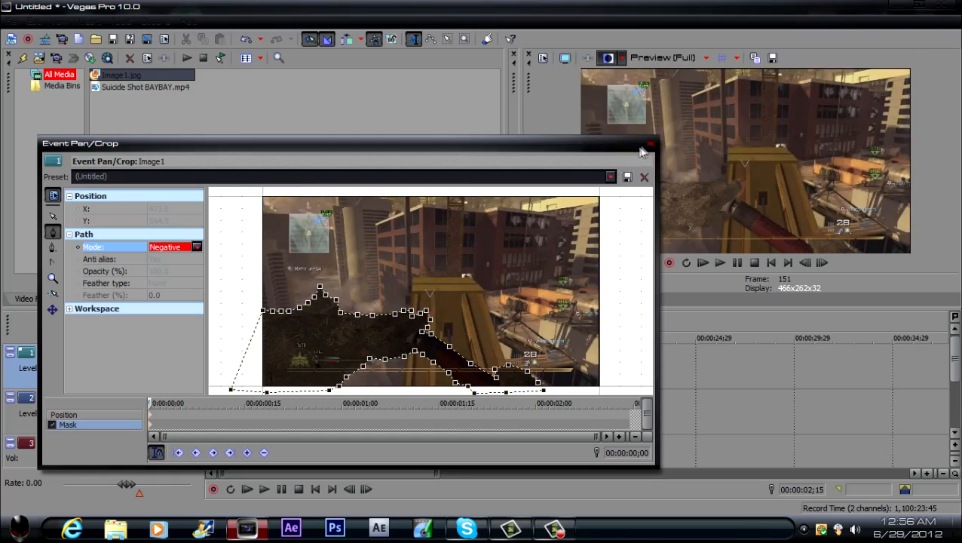
click(645, 176)
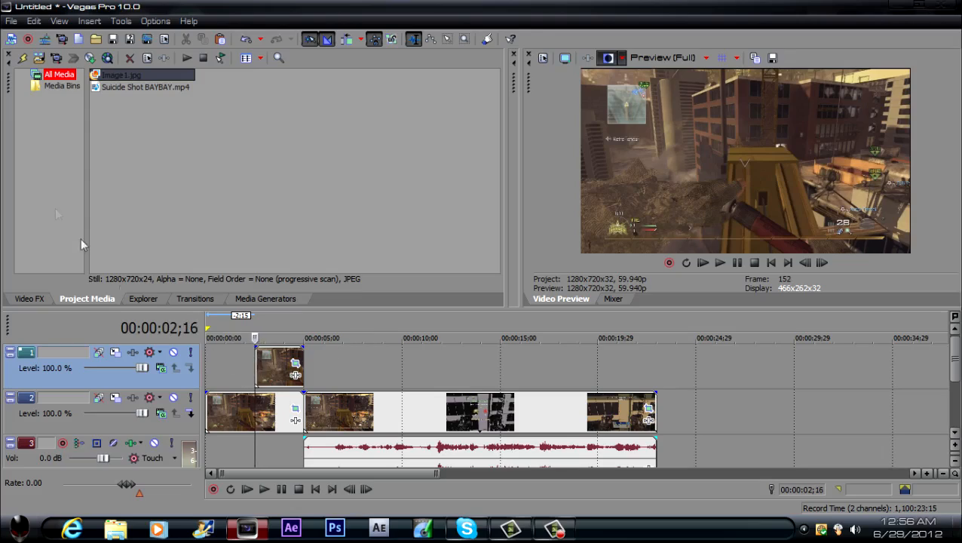
Step: Browse the Transitions collection through Gradient Wipe, Flash, Portals and Push presets
click(195, 298)
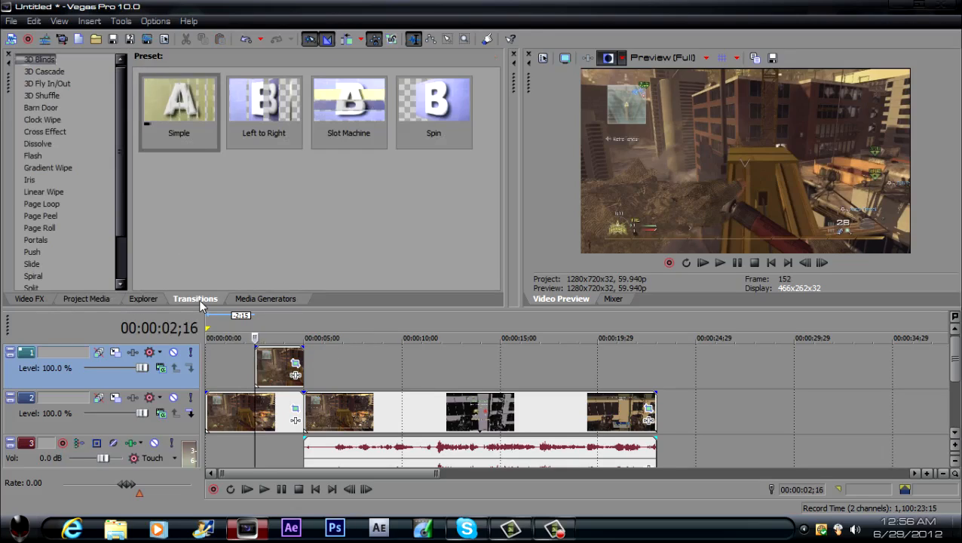
click(47, 168)
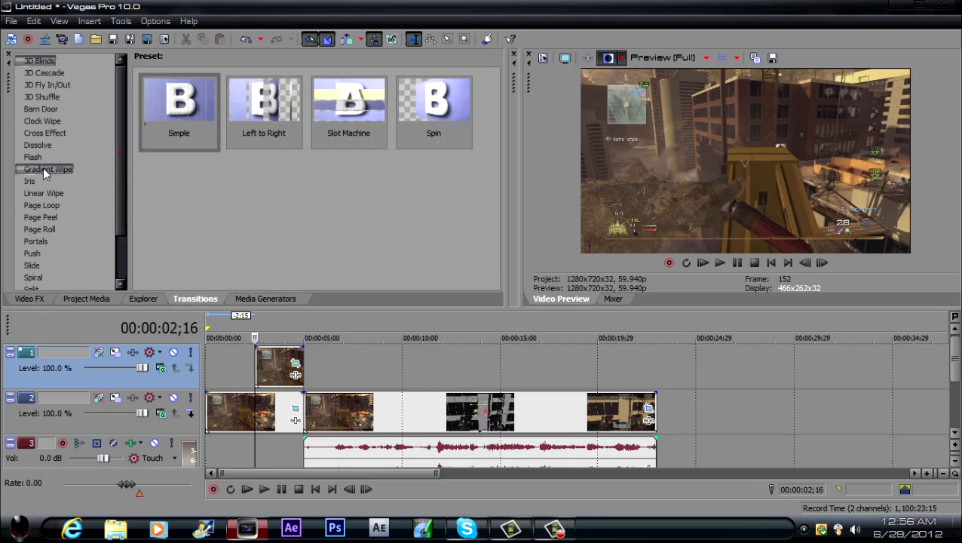
click(33, 157)
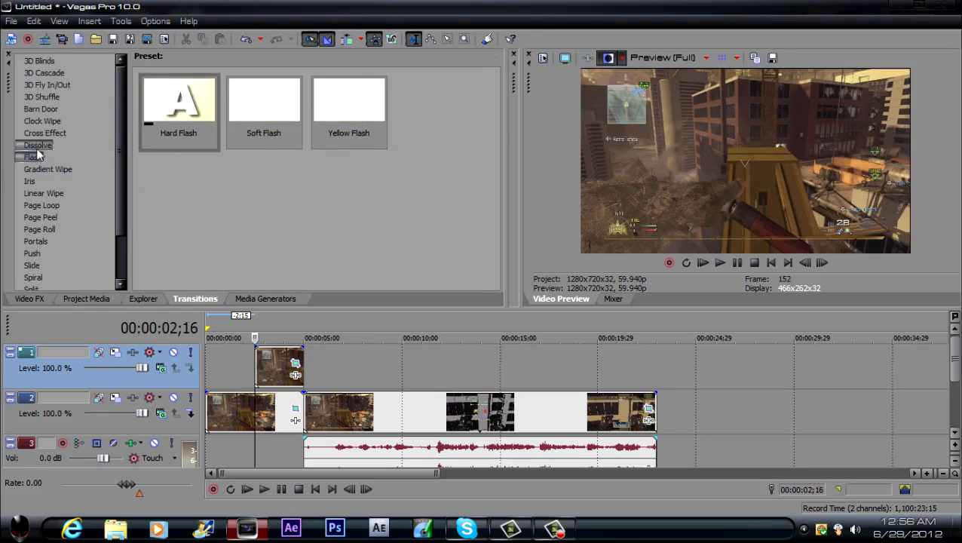
click(39, 217)
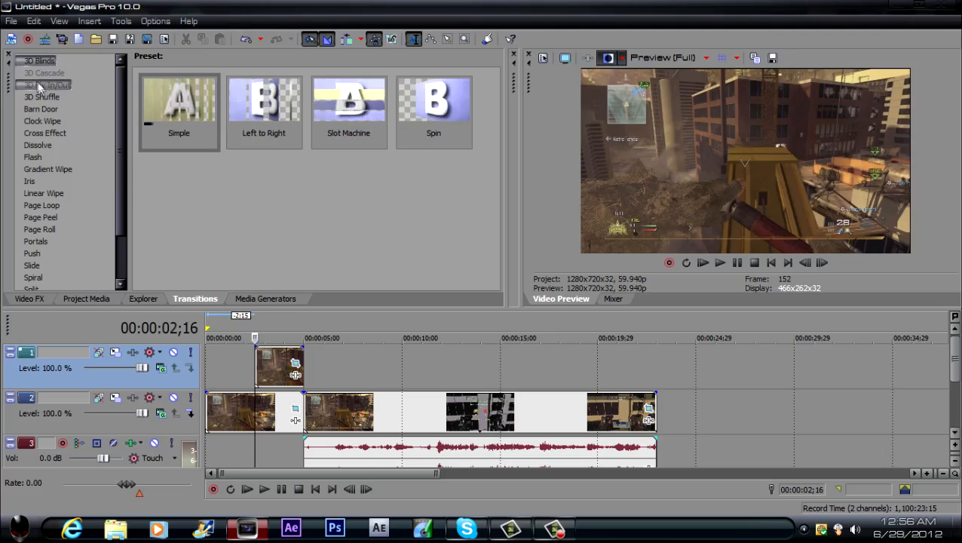
click(41, 108)
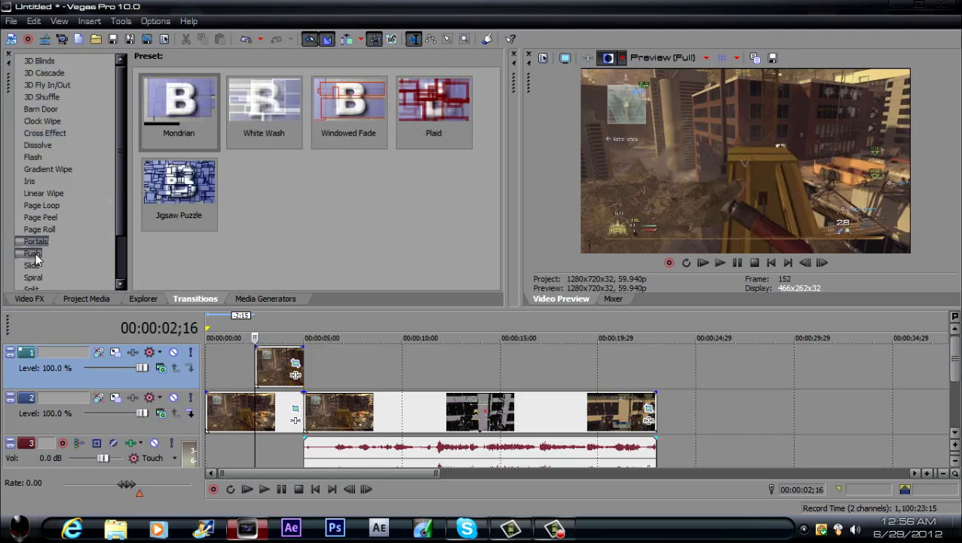
click(31, 252)
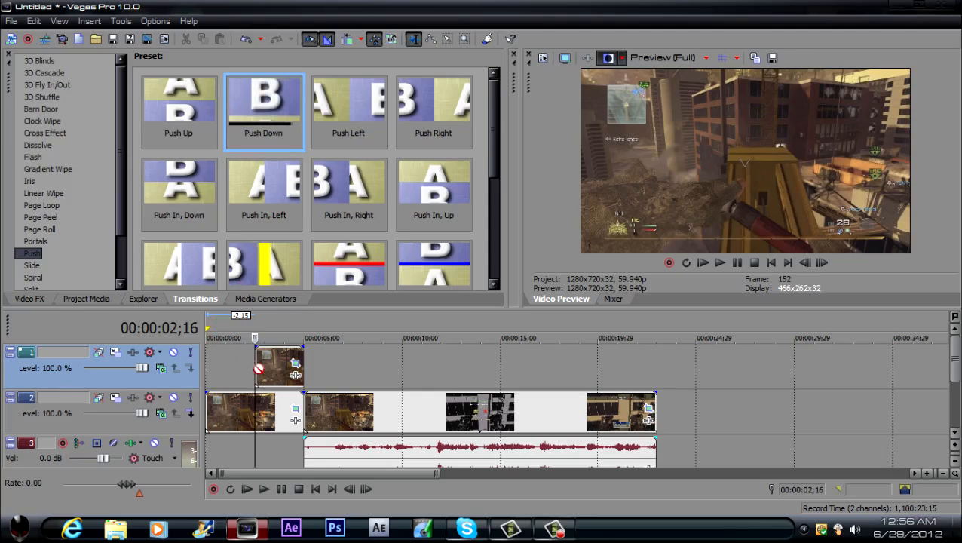
Step: Apply the Push Up transition to the snapshot and gameplay events and preview from the start
click(179, 105)
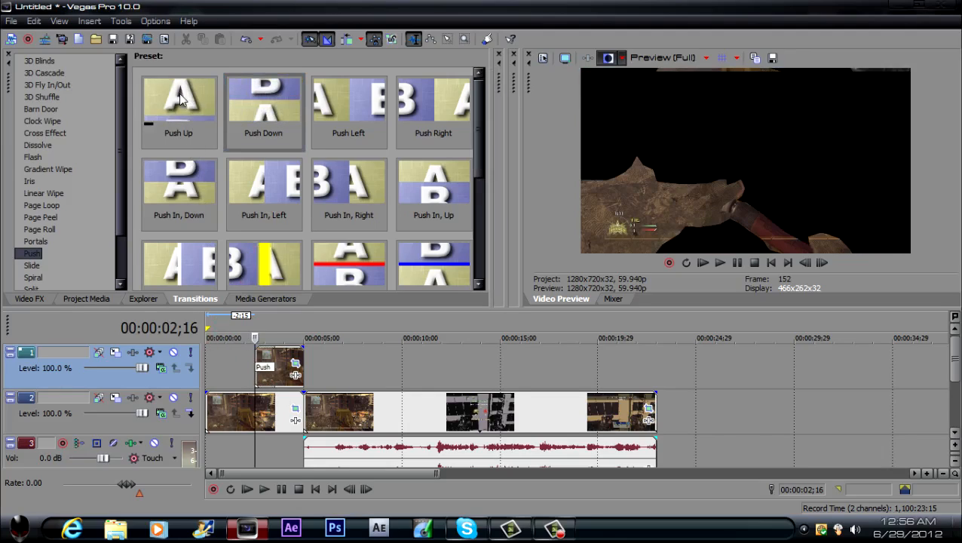
click(178, 105)
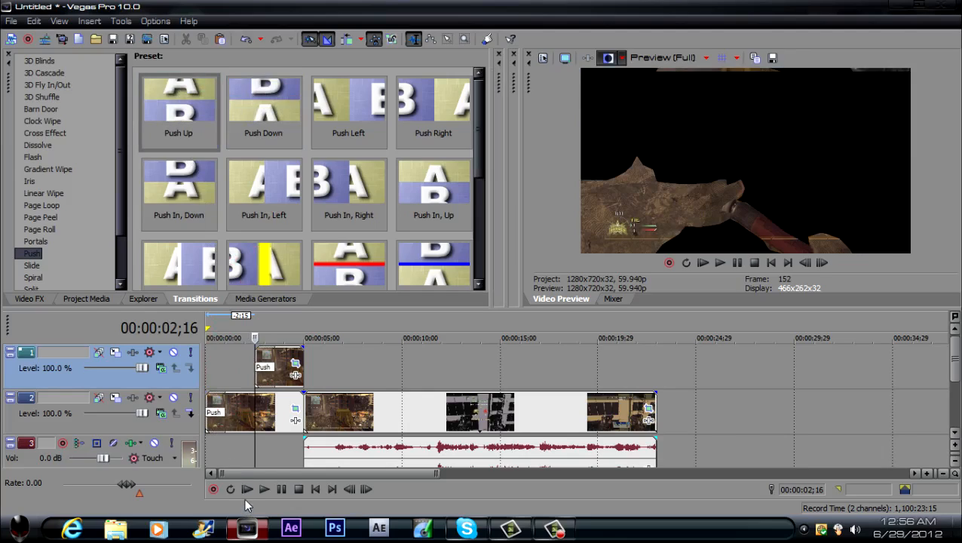
click(719, 263)
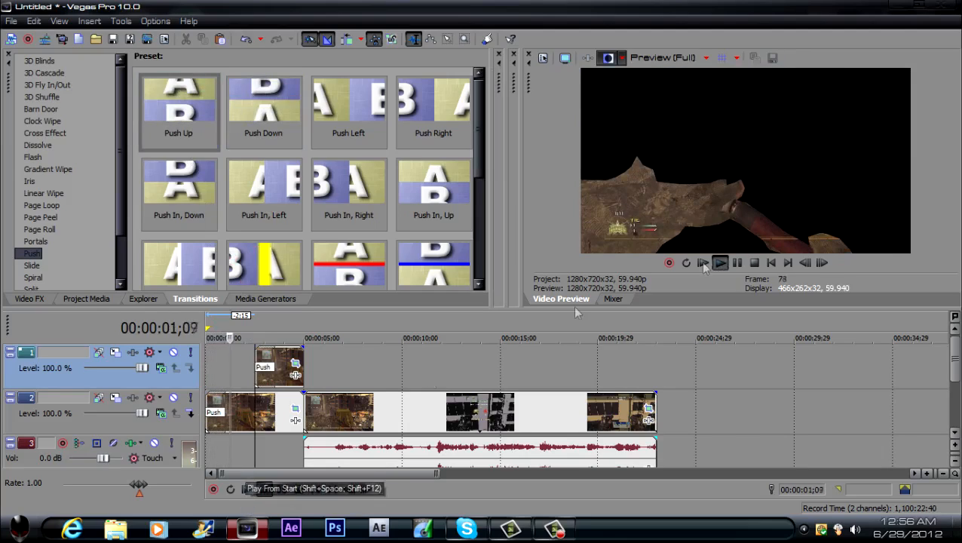
click(719, 262)
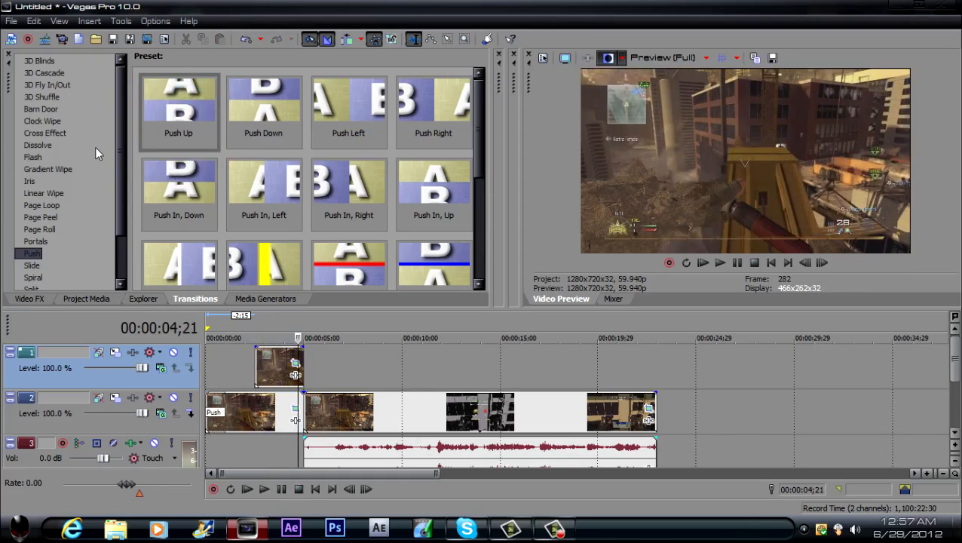
Step: Apply the Soft Flash transition to the top-track snapshot event and play it back
click(32, 157)
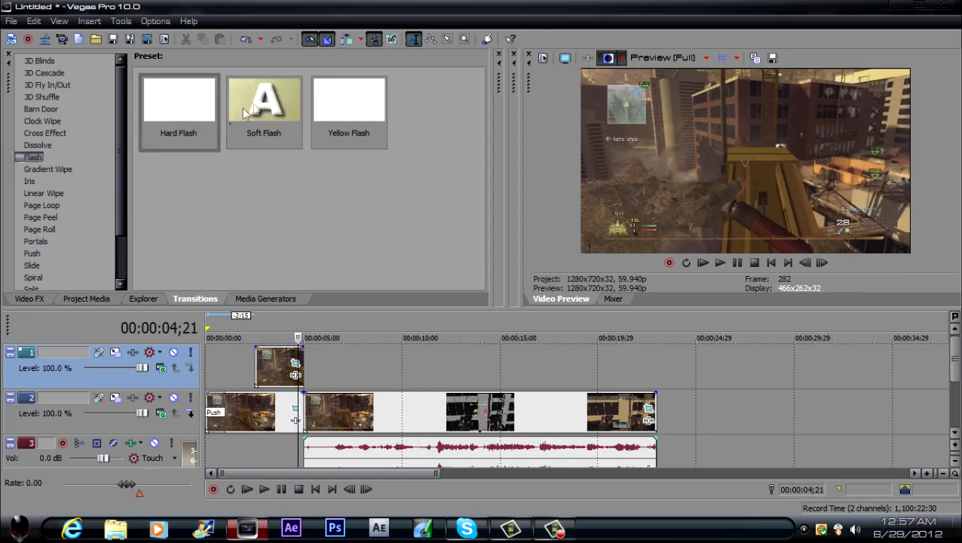
click(246, 488)
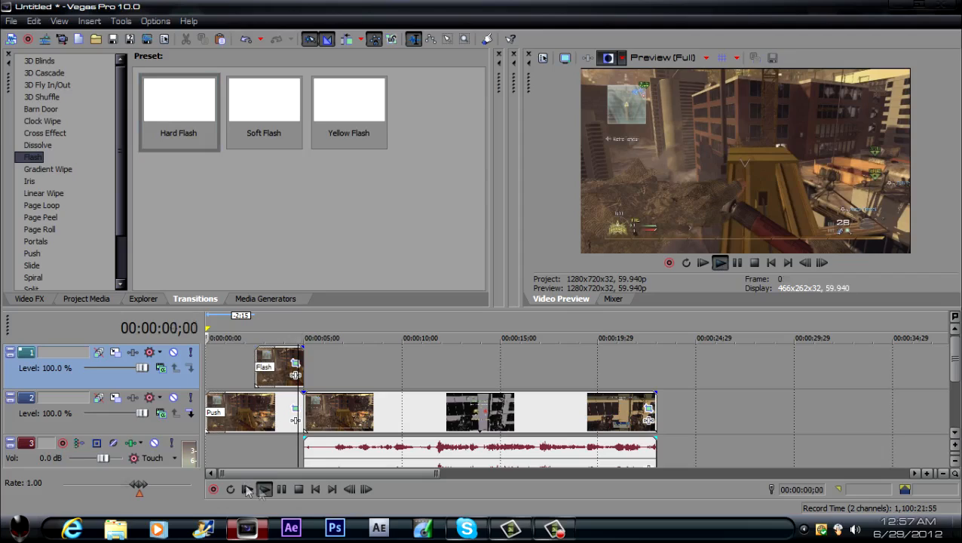
click(263, 488)
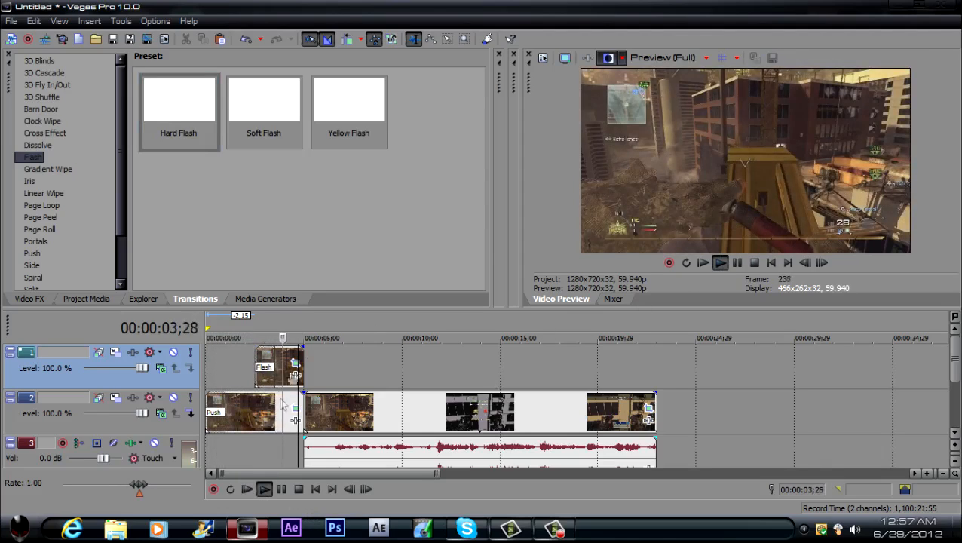
click(264, 489)
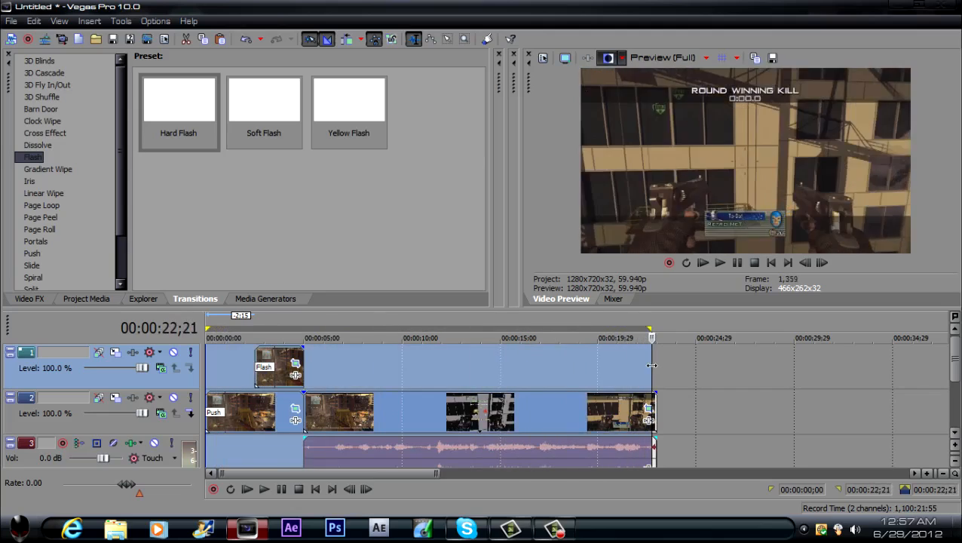
Step: Start a MainConcept AVC/AAC render to Untitled.mp4, then cancel it partway
click(12, 20)
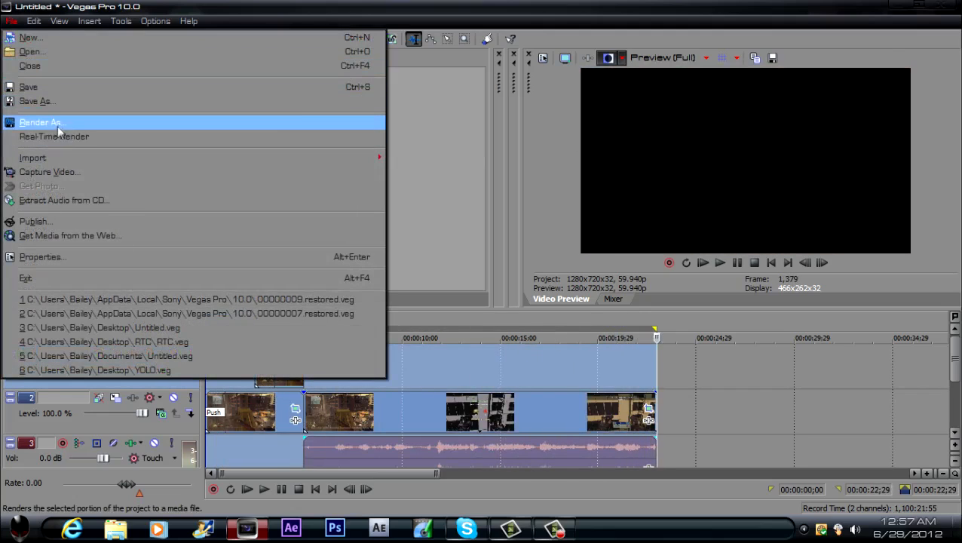
click(42, 122)
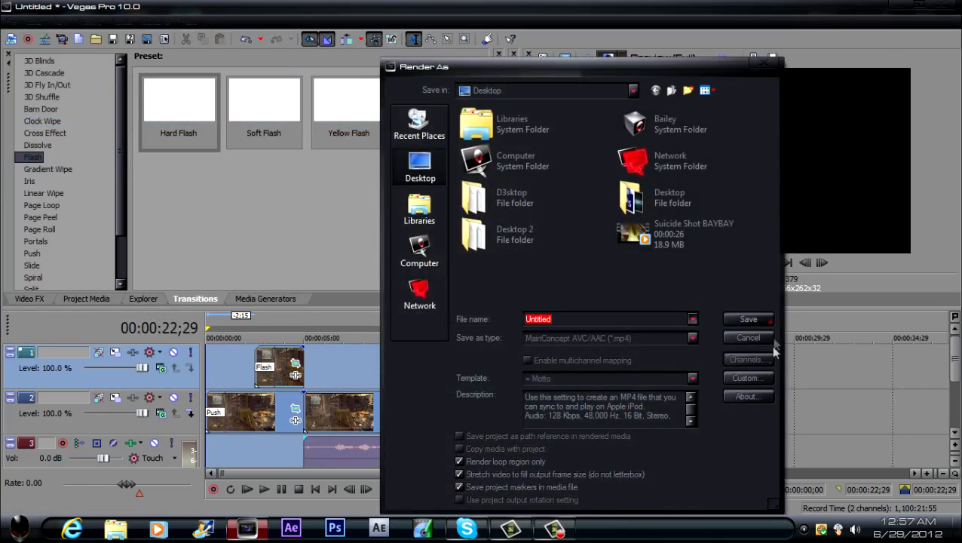
click(747, 319)
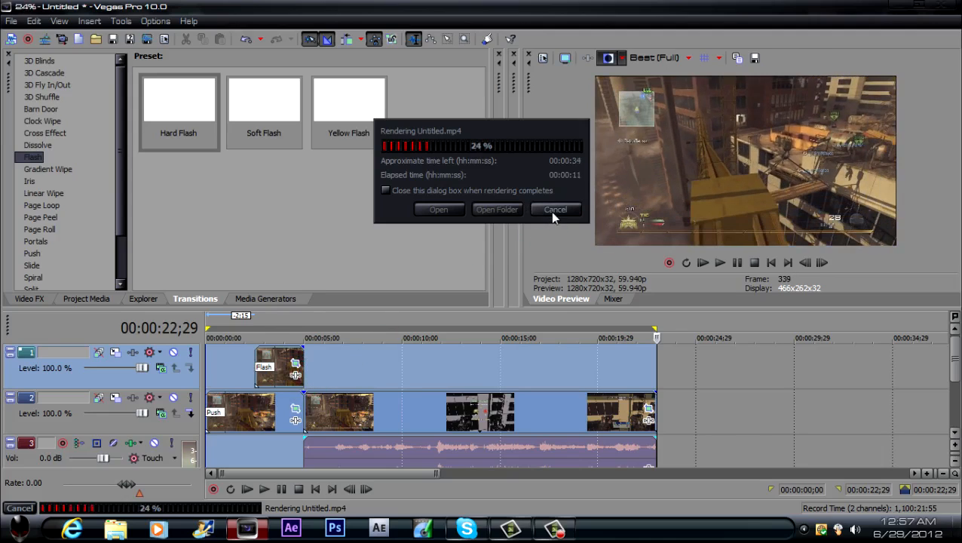
click(555, 209)
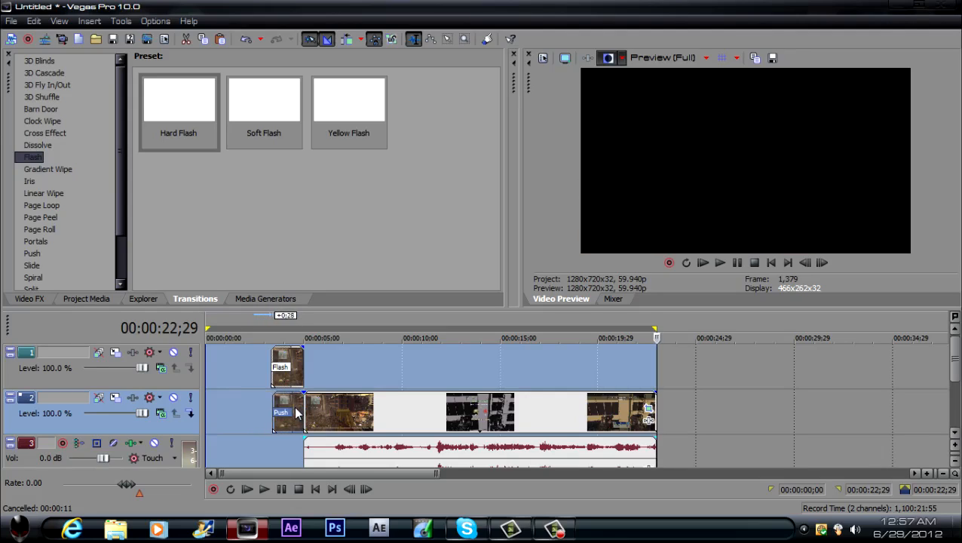
Step: Play the trimmed intro to check it, then render the loop region to Untitled.mp4
click(246, 489)
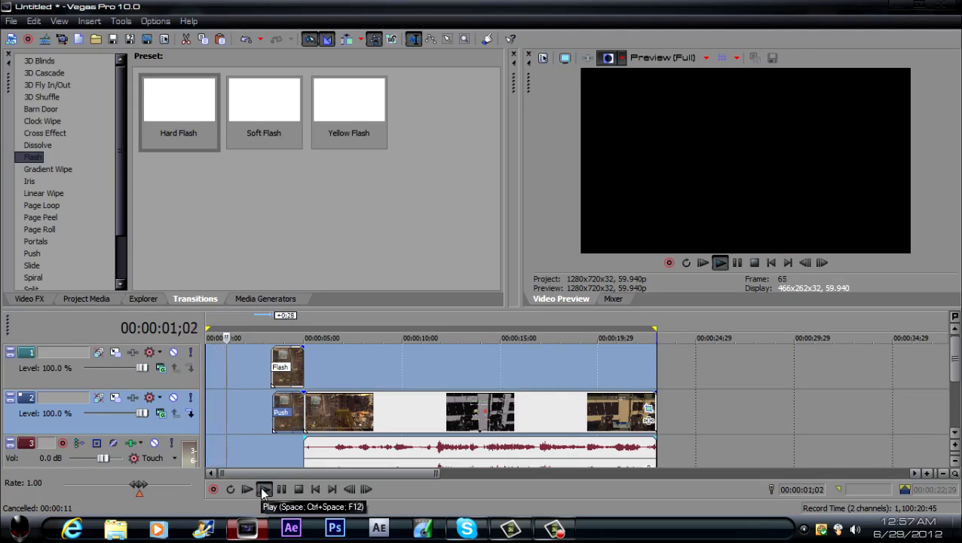
click(264, 489)
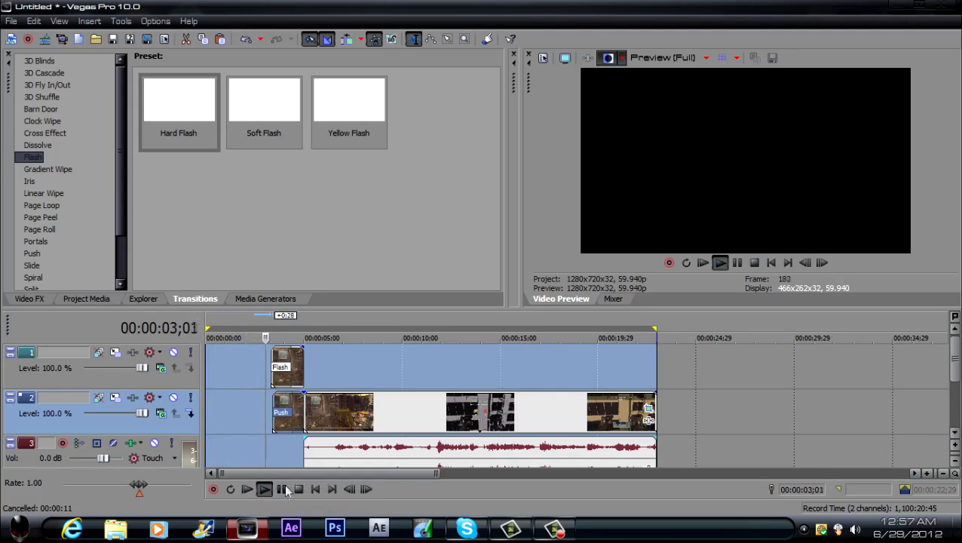
click(246, 488)
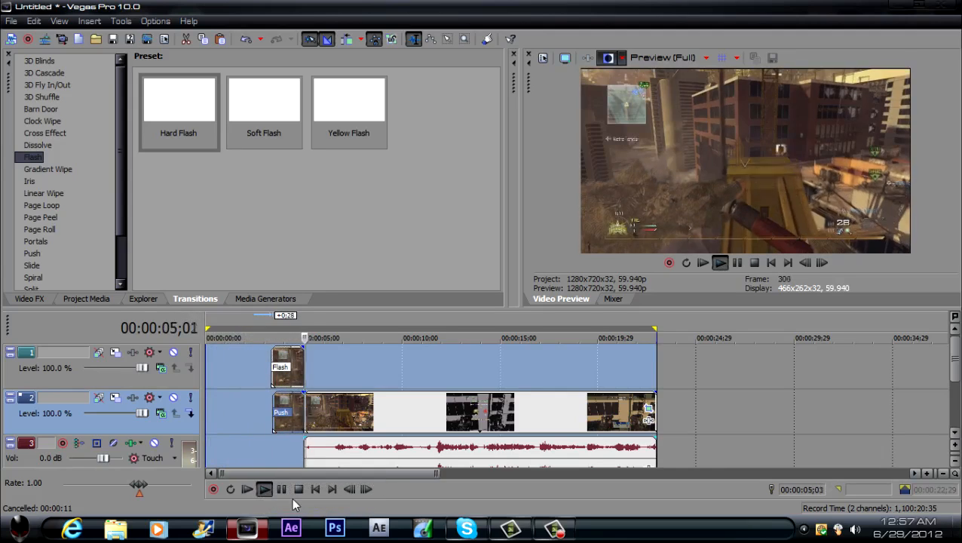
click(263, 489)
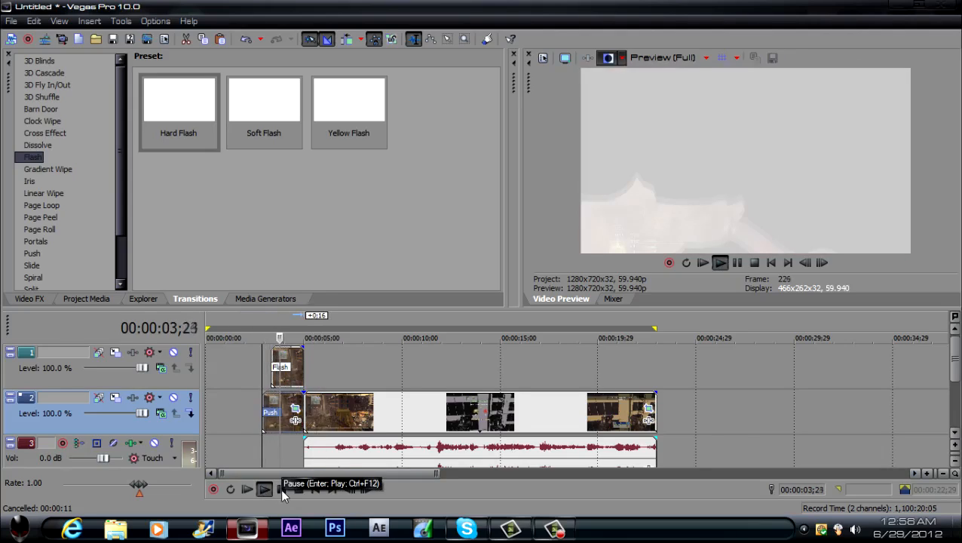
click(264, 489)
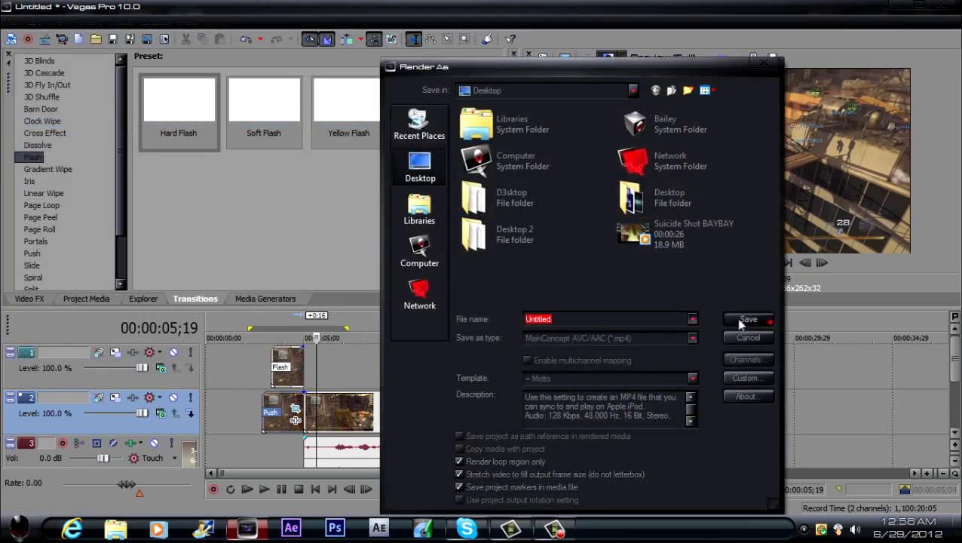
click(747, 319)
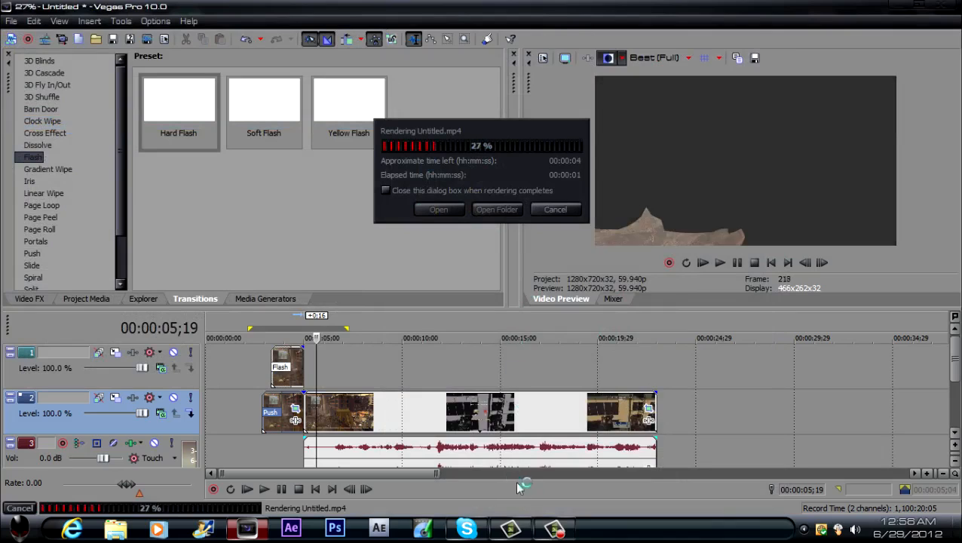